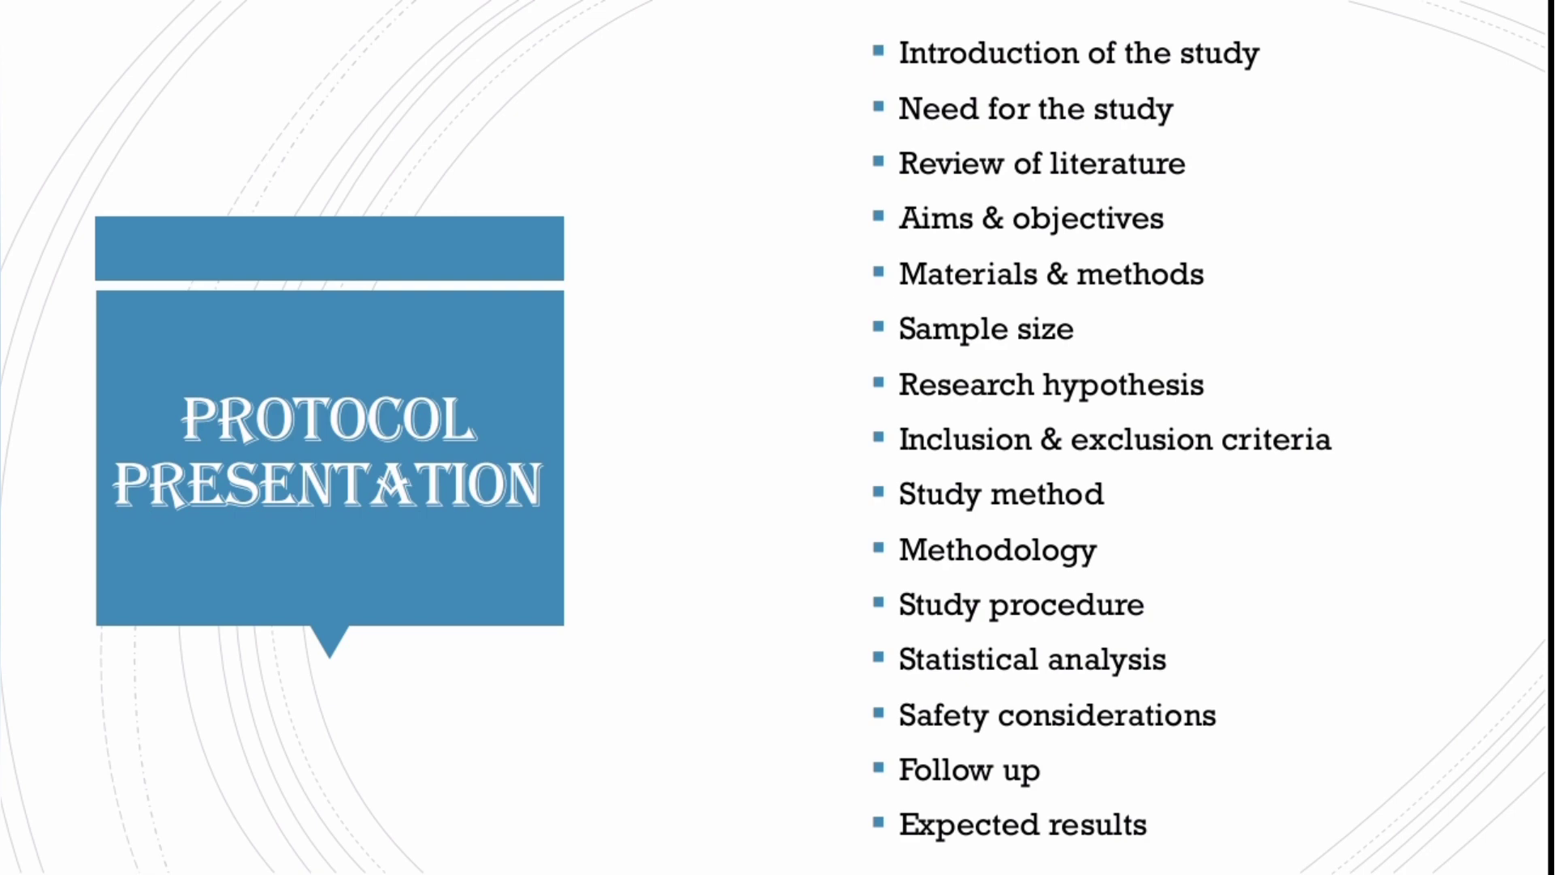
key("Right")
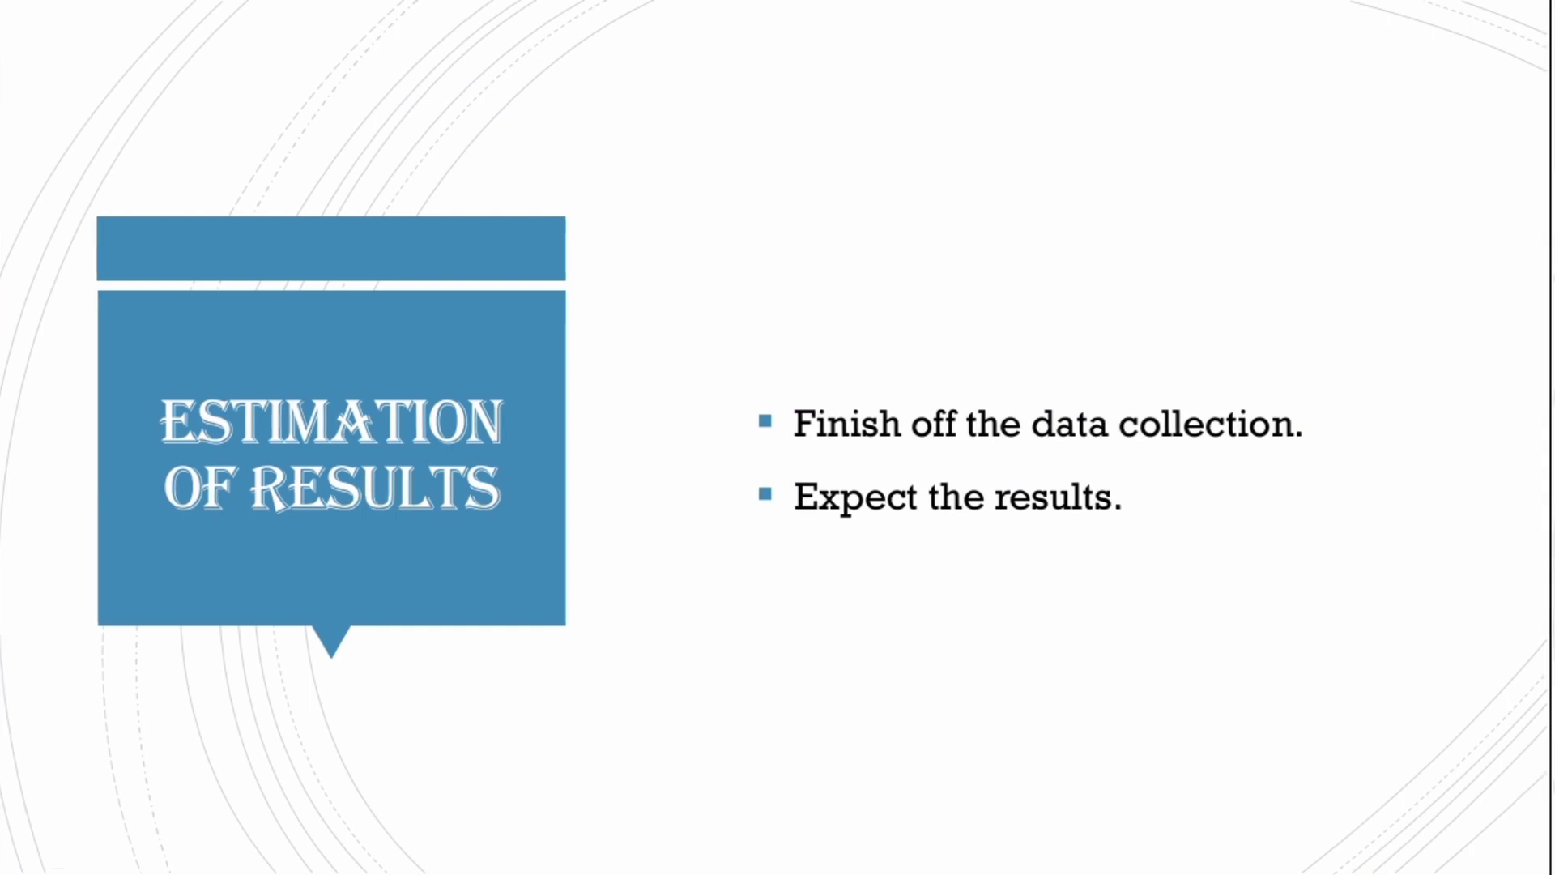
key("right")
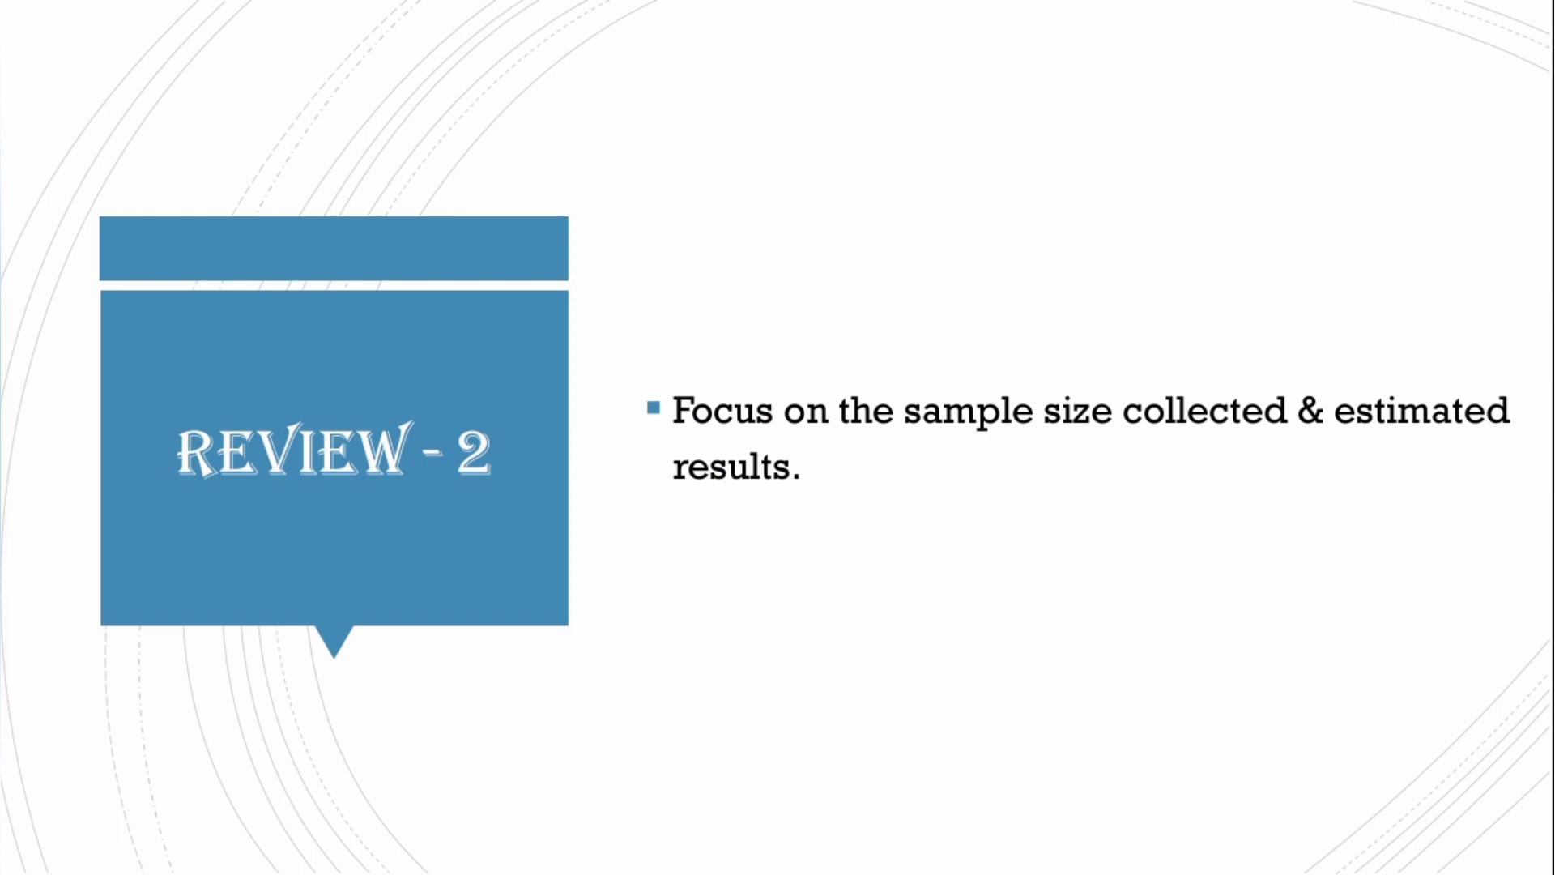
key("Right")
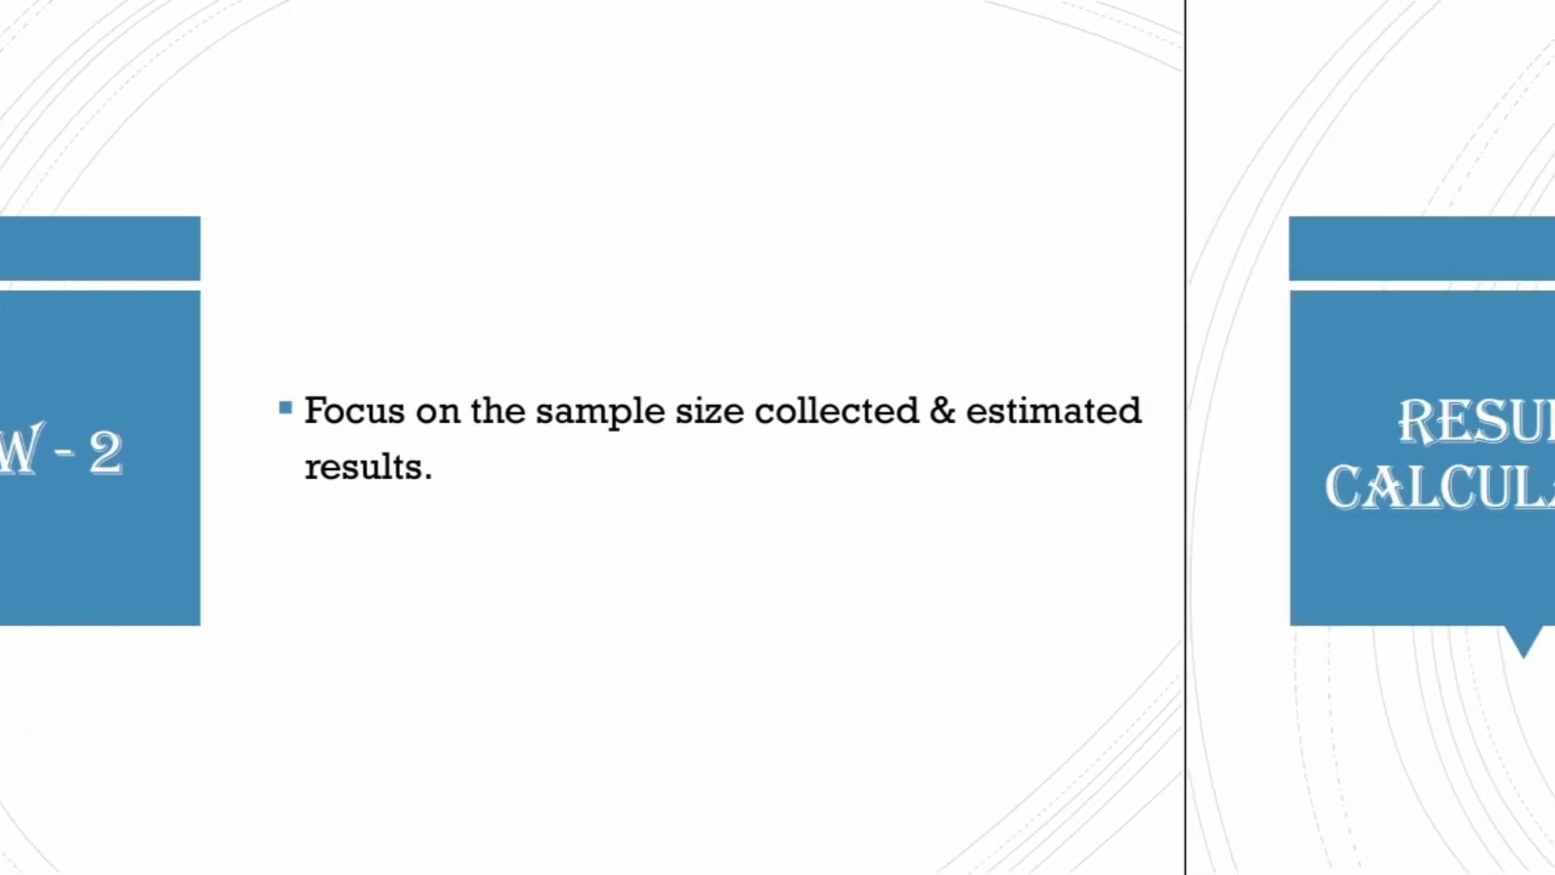